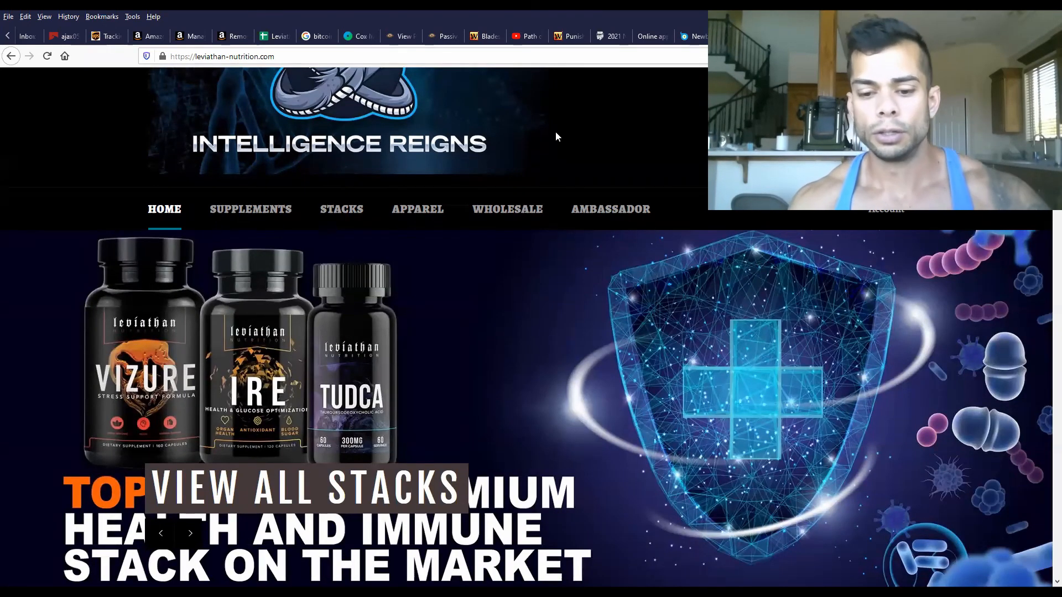
{"action": "mouse_move", "coordinate": [514, 111]}
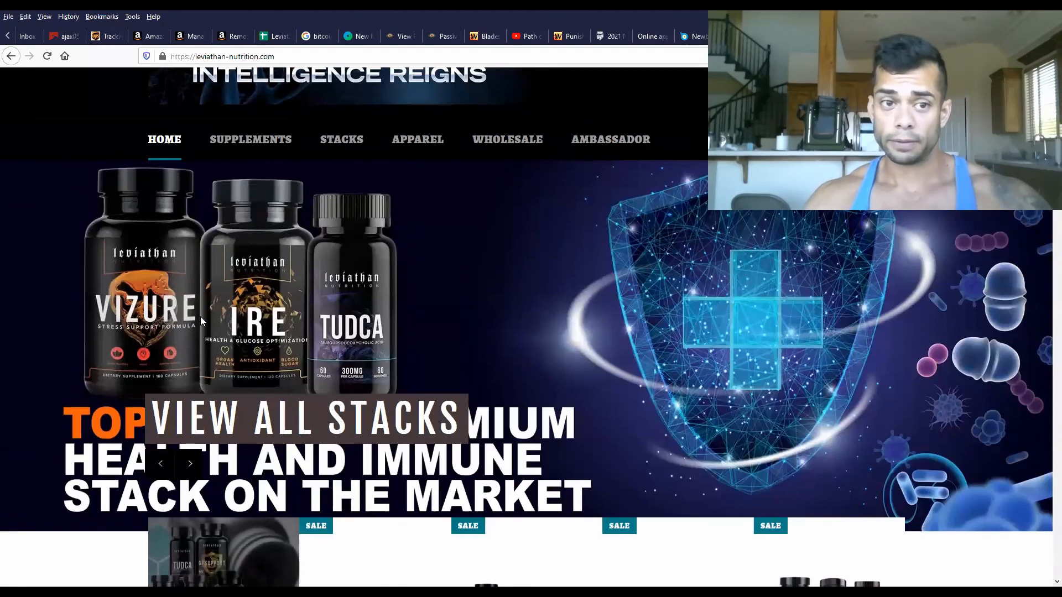
Step: Scroll the home page past Supplement Stacks to the Premium Supplements product row
{"action": "scroll", "scroll_direction": "down", "scroll_amount": 3}
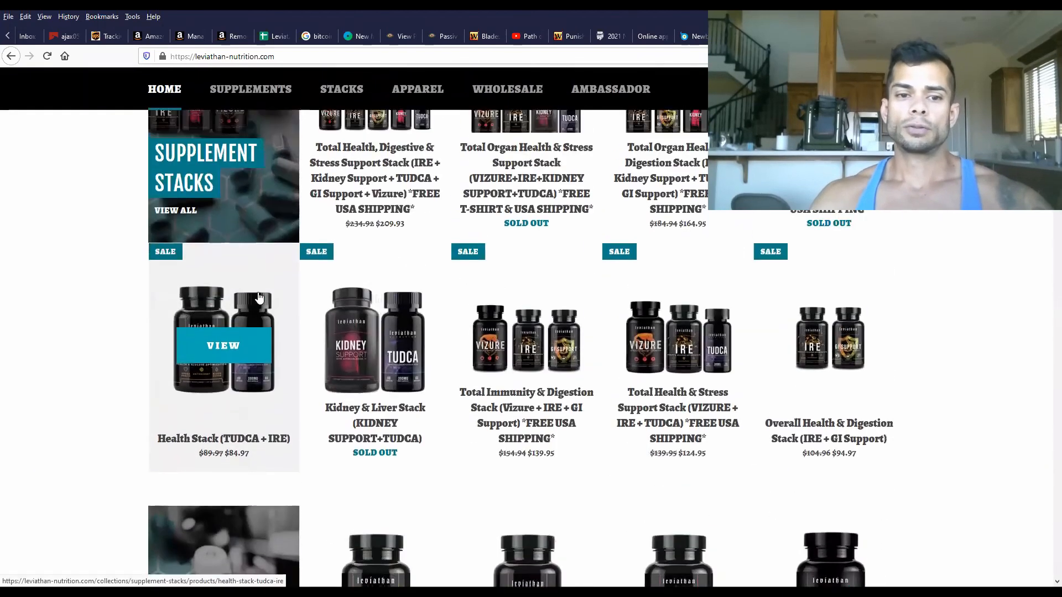
{"action": "scroll", "scroll_direction": "down", "scroll_amount": 3}
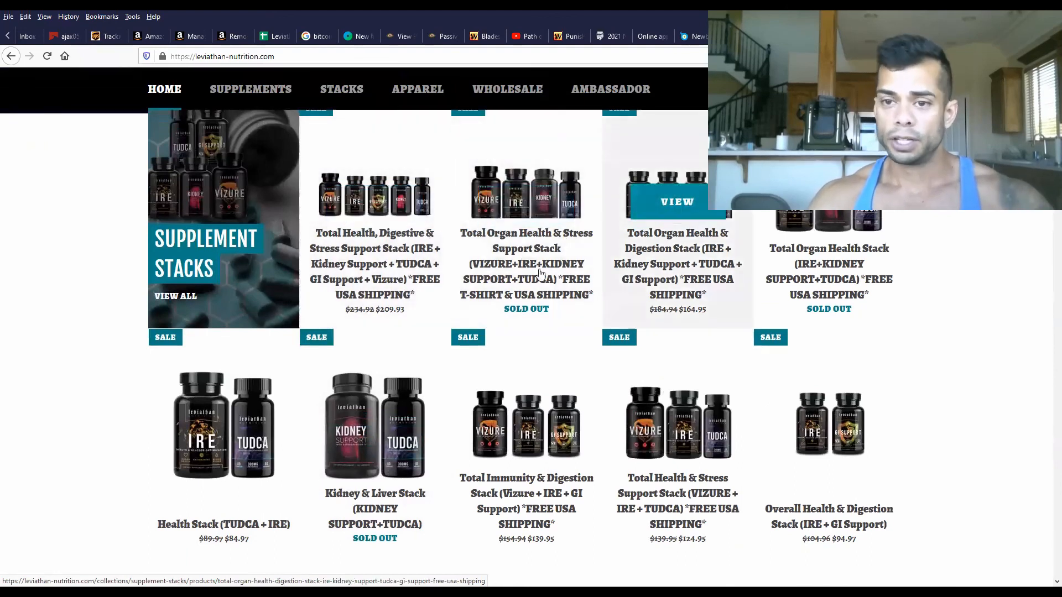
{"action": "scroll", "scroll_direction": "down", "scroll_amount": 3}
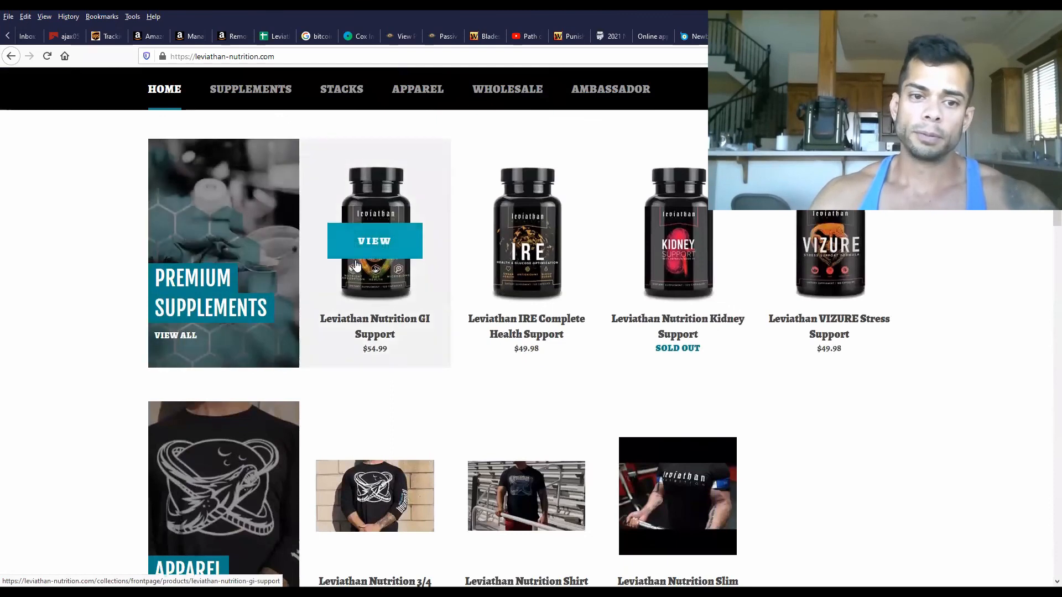
Step: Open the GI Support product page ($54.99) and display its Supplement Facts thumbnail
{"action": "left_click", "coordinate": [374, 241]}
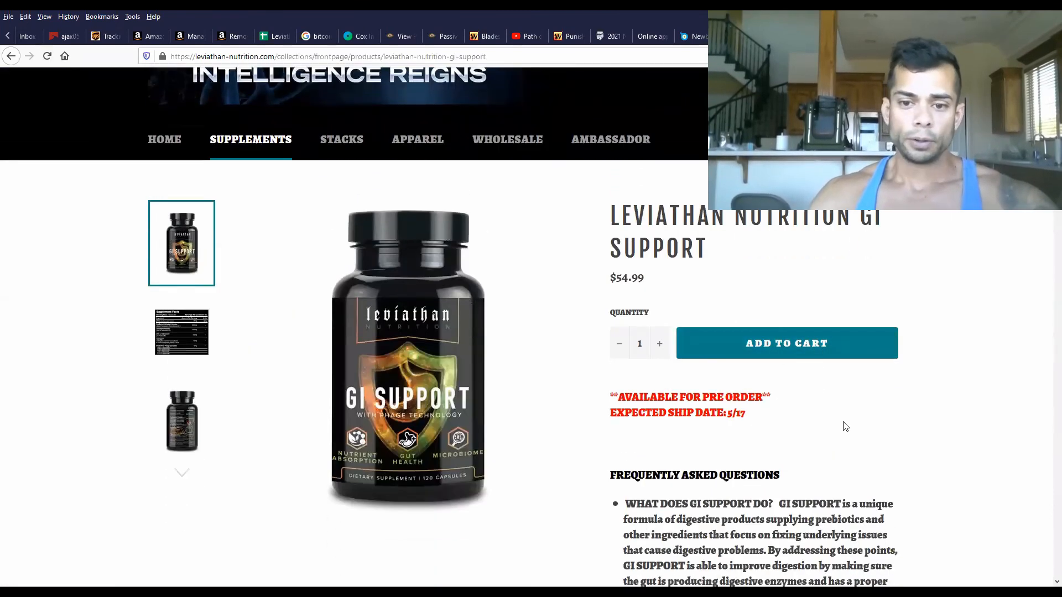
{"action": "scroll", "scroll_direction": "down", "scroll_amount": 3}
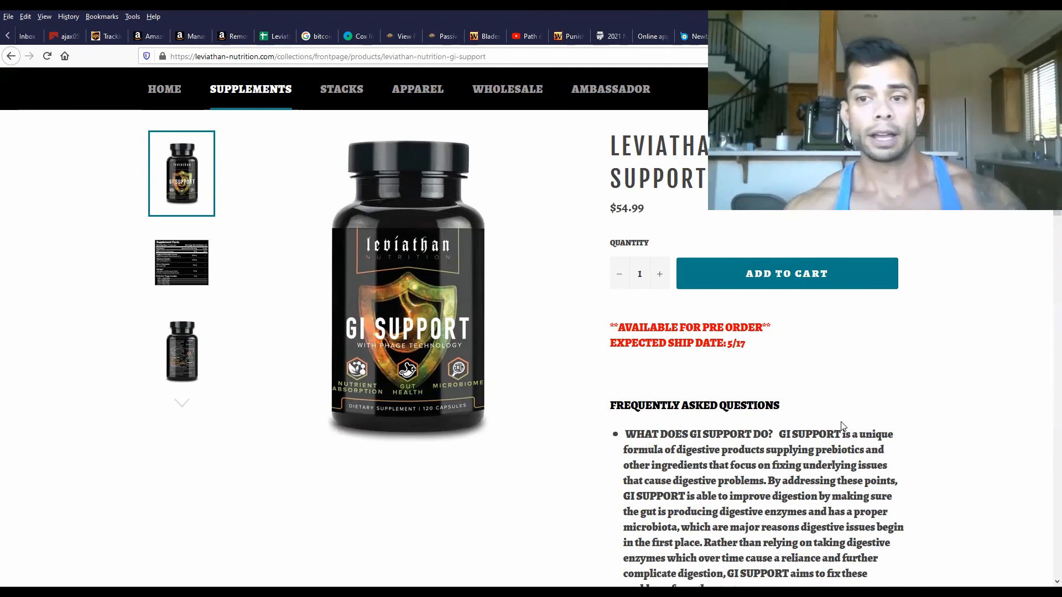
{"action": "left_click", "coordinate": [181, 263]}
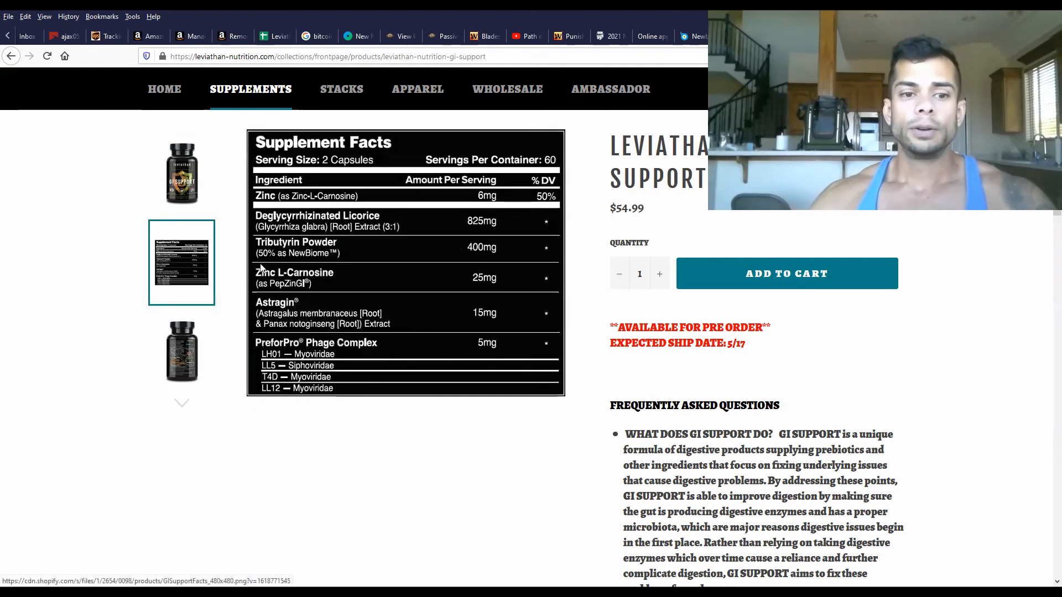